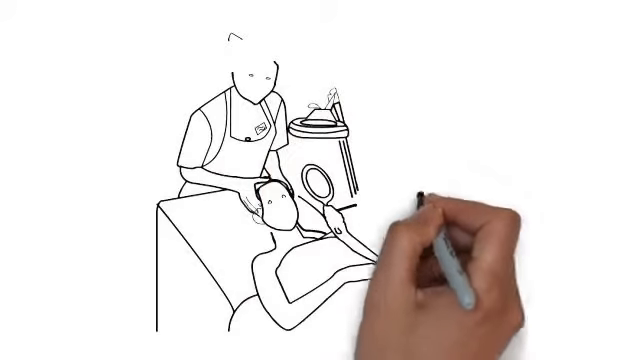
mouse_move(430, 220)
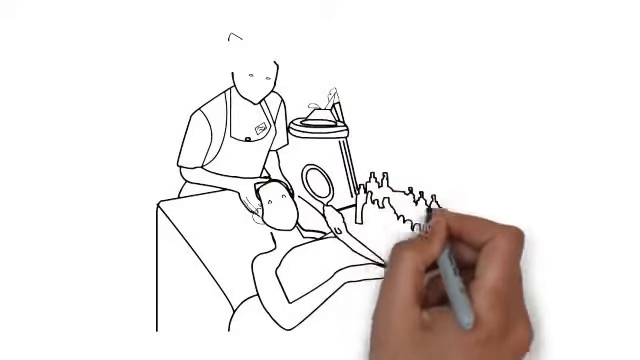